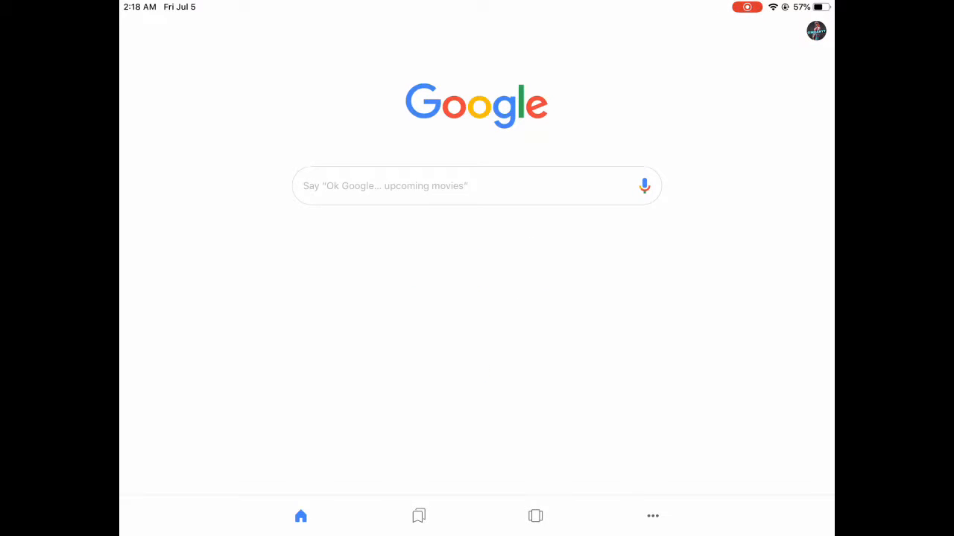
Search Google for 'epic games' and scroll through the results.
click(477, 185)
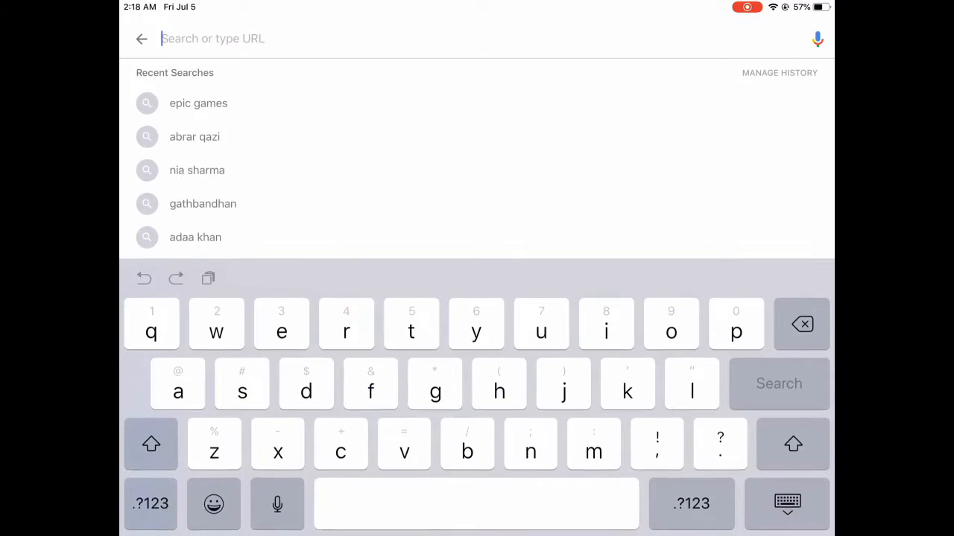
click(198, 102)
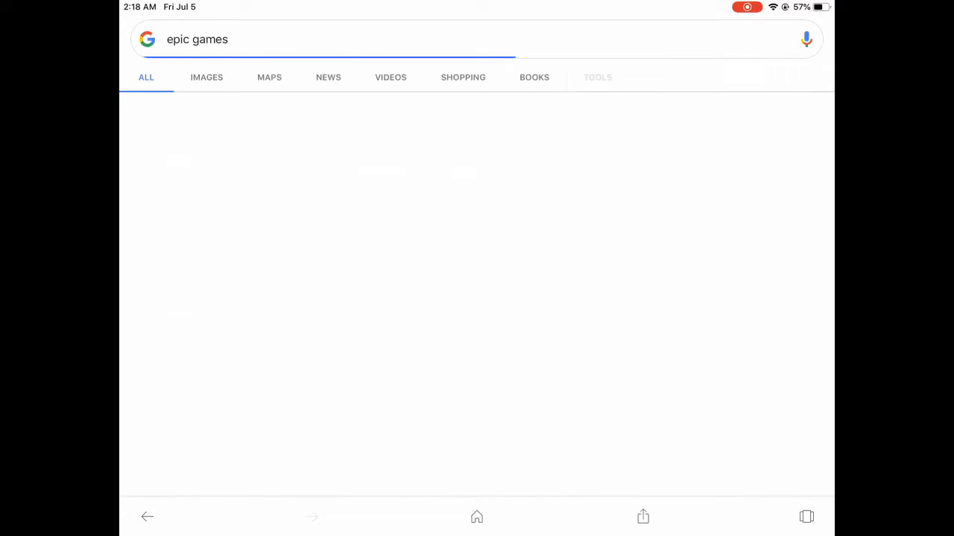
key(enter)
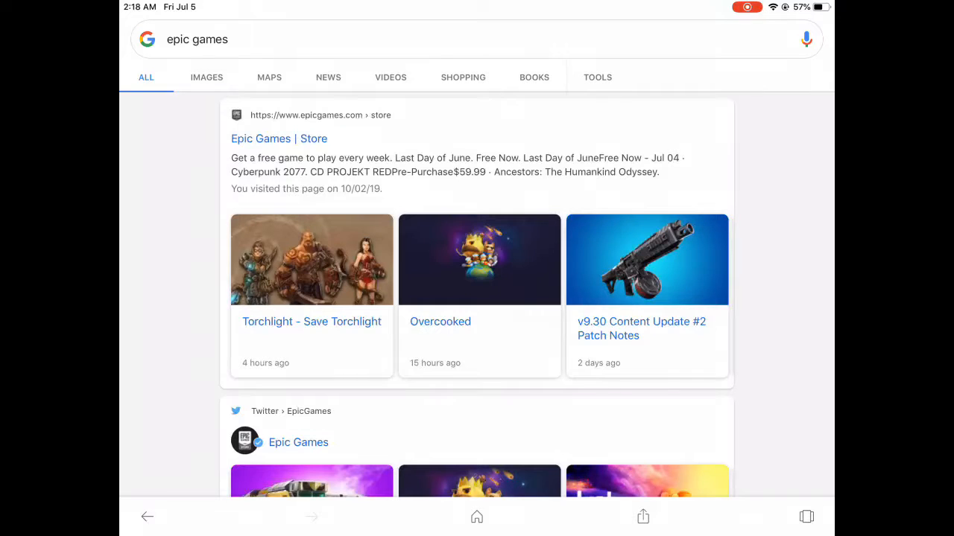
scroll(down, 3)
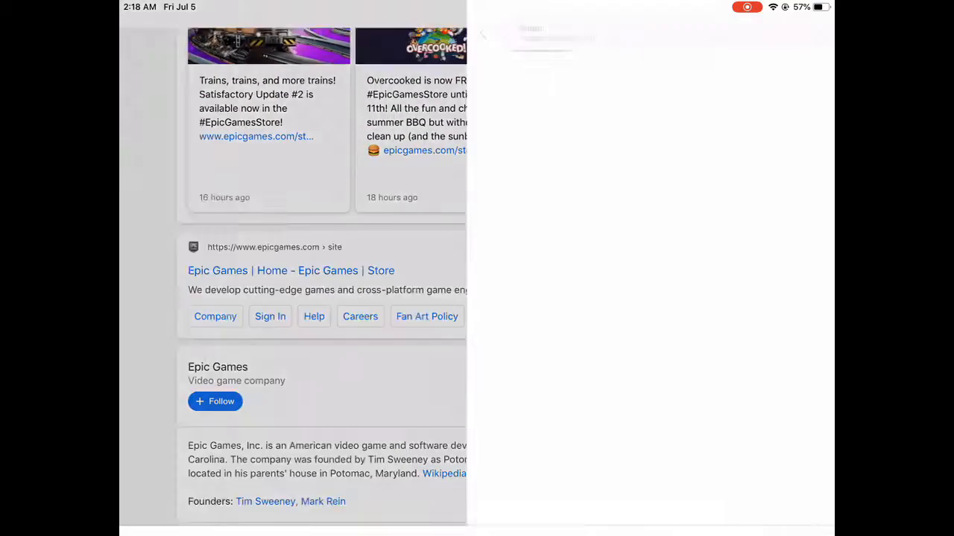
Open the Epic Games home site, then its account settings on Payment Methods.
click(291, 270)
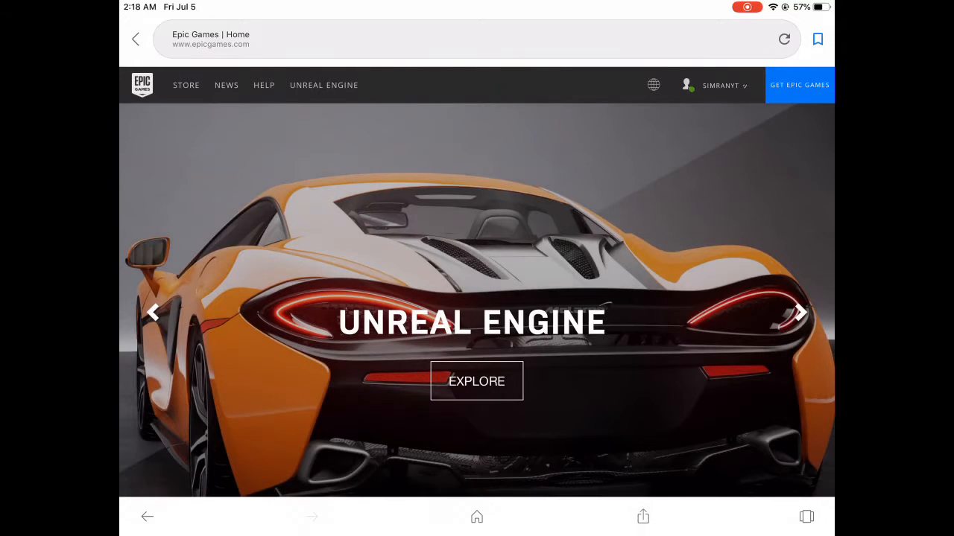
click(720, 85)
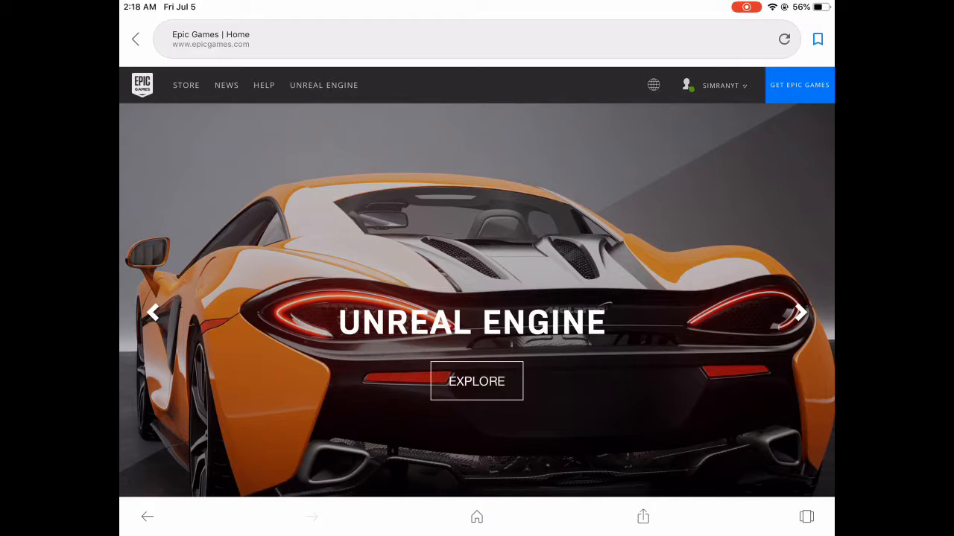
click(719, 85)
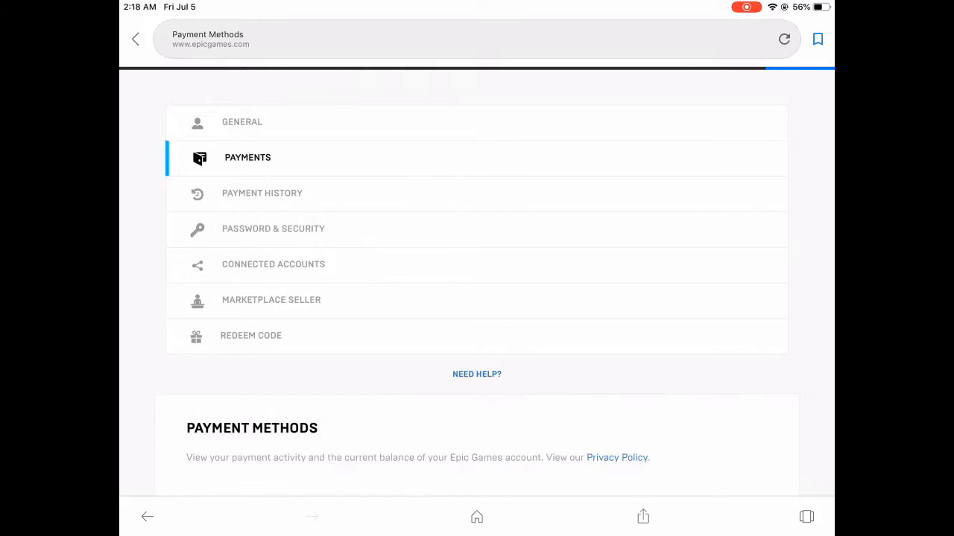
Open Password & Security and scroll to the Two-Factor Authentication section.
click(273, 229)
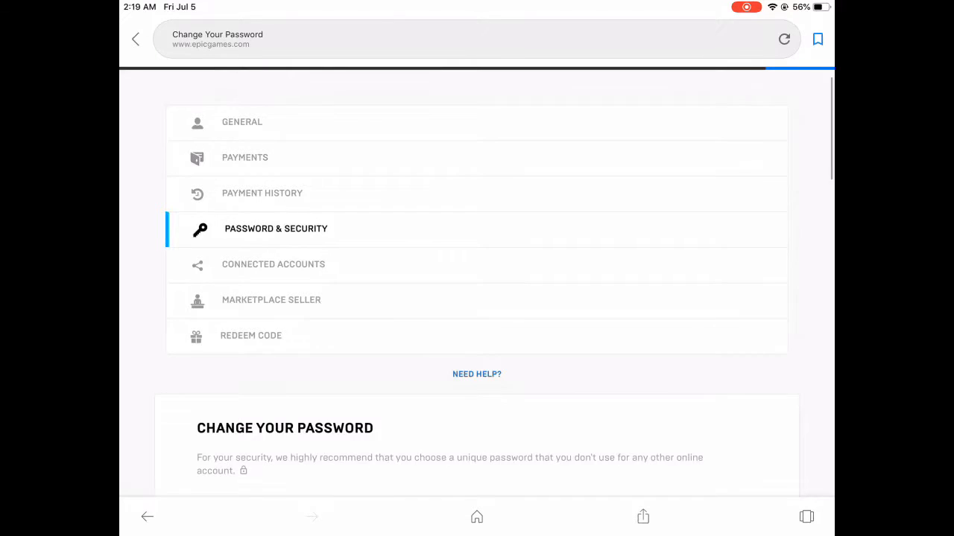
scroll(down, 3)
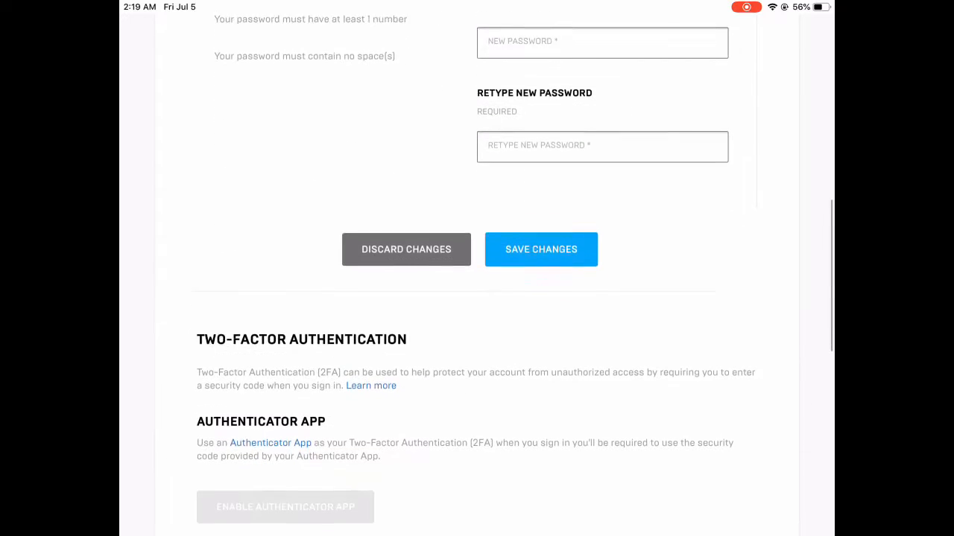
scroll(down, 3)
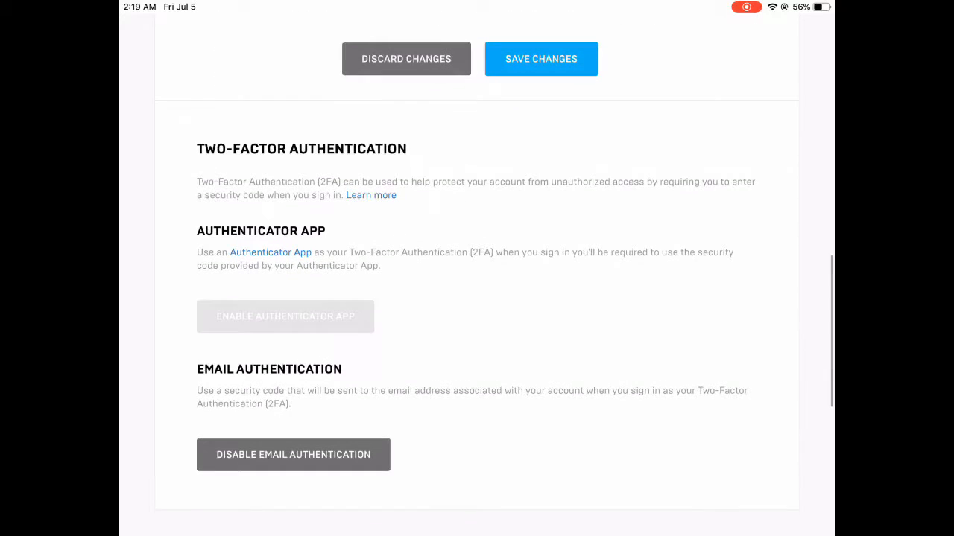
scroll(down, 3)
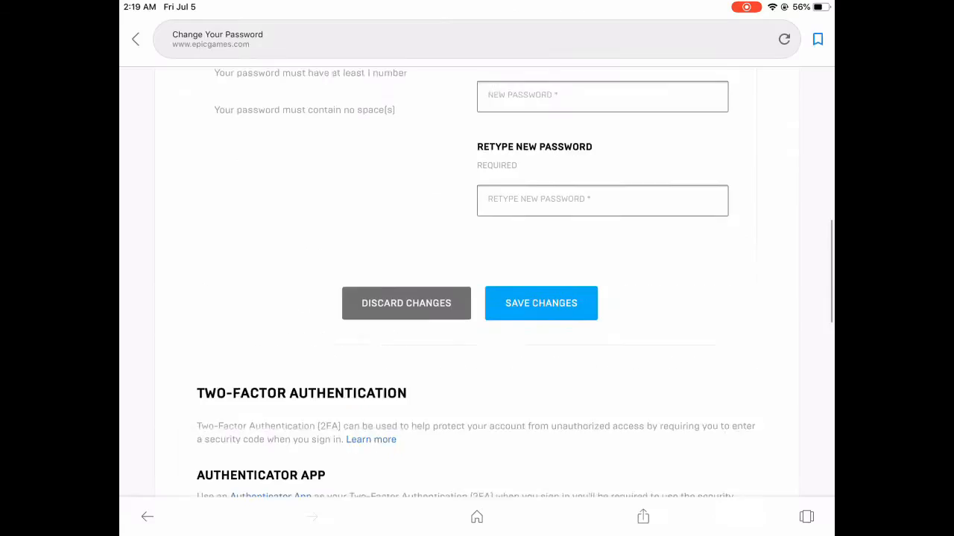
scroll(up, 3)
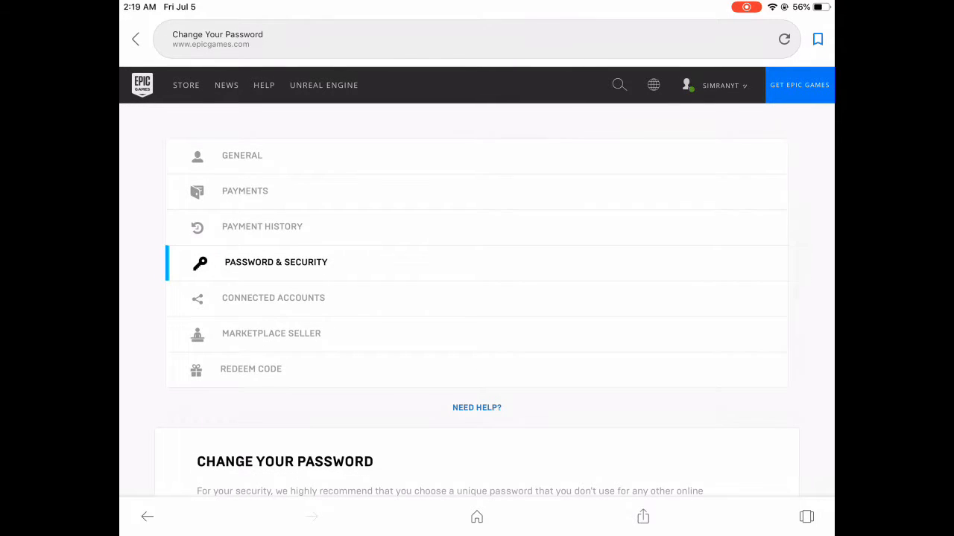
scroll(down, 3)
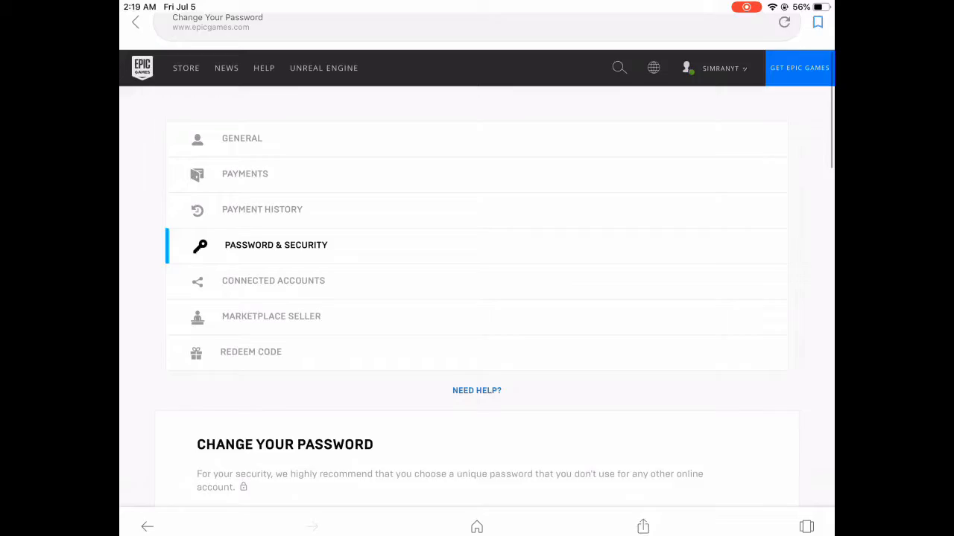
scroll(down, 3)
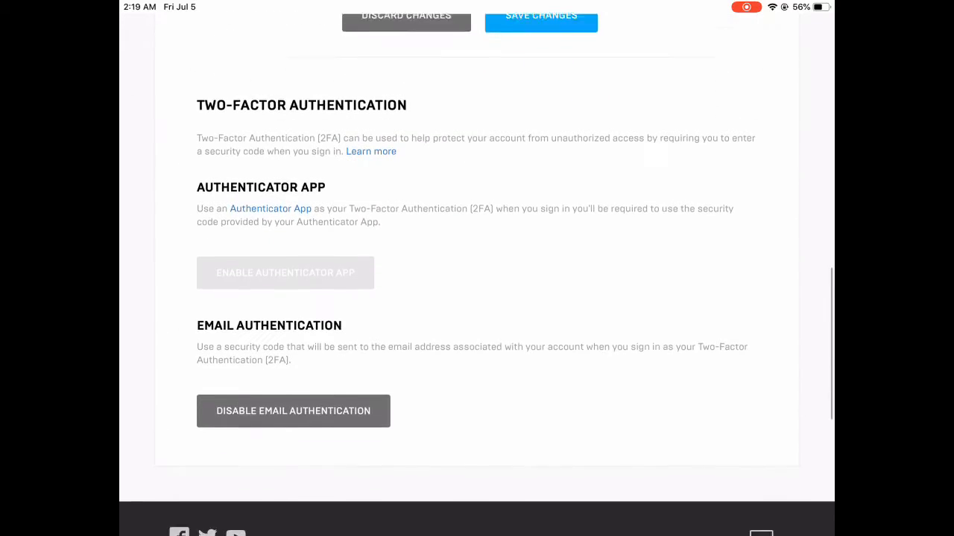
scroll(down, 3)
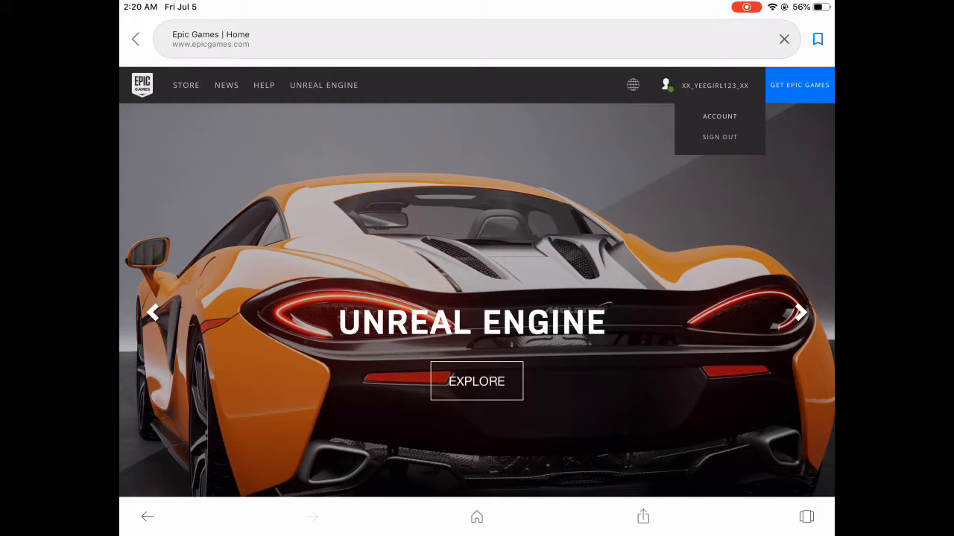
Open the second account's settings from its account menu.
click(719, 116)
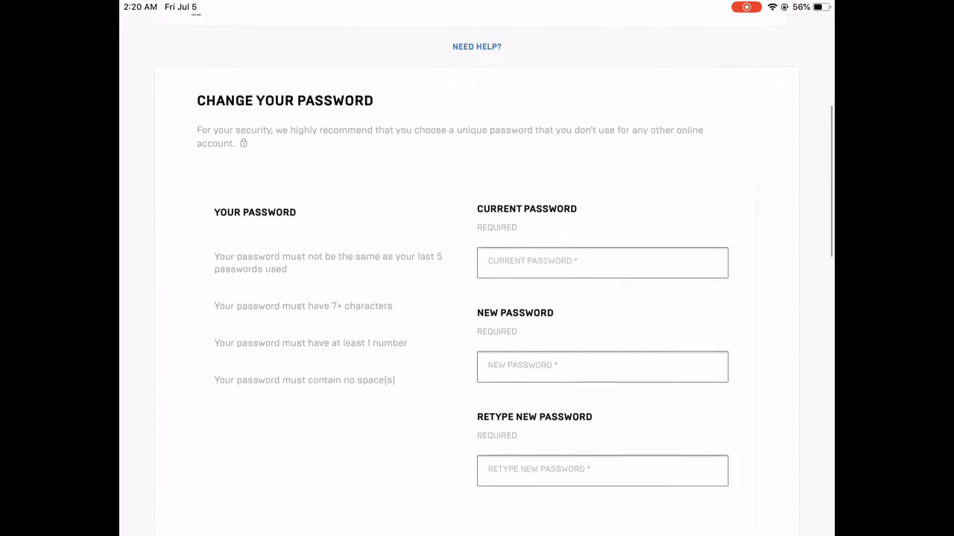
scroll(down, 3)
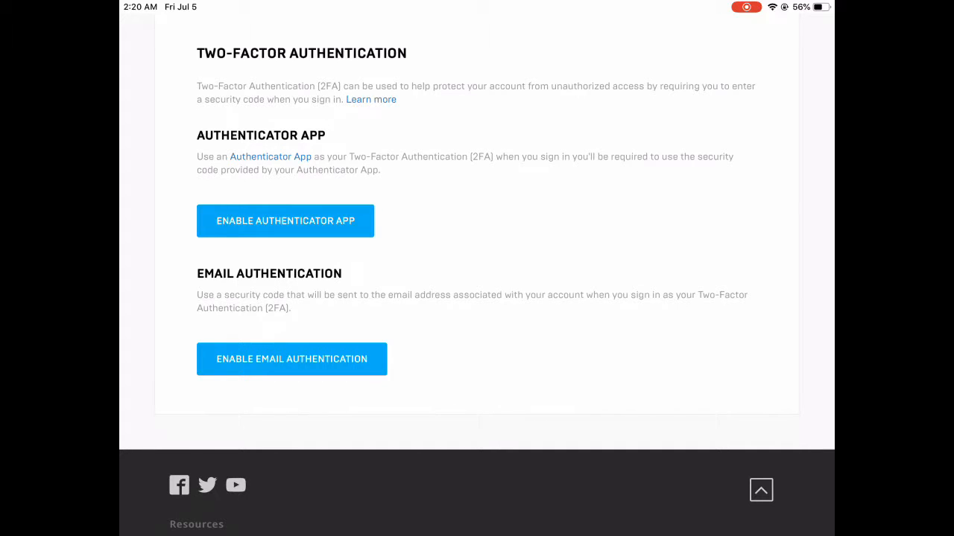
click(285, 221)
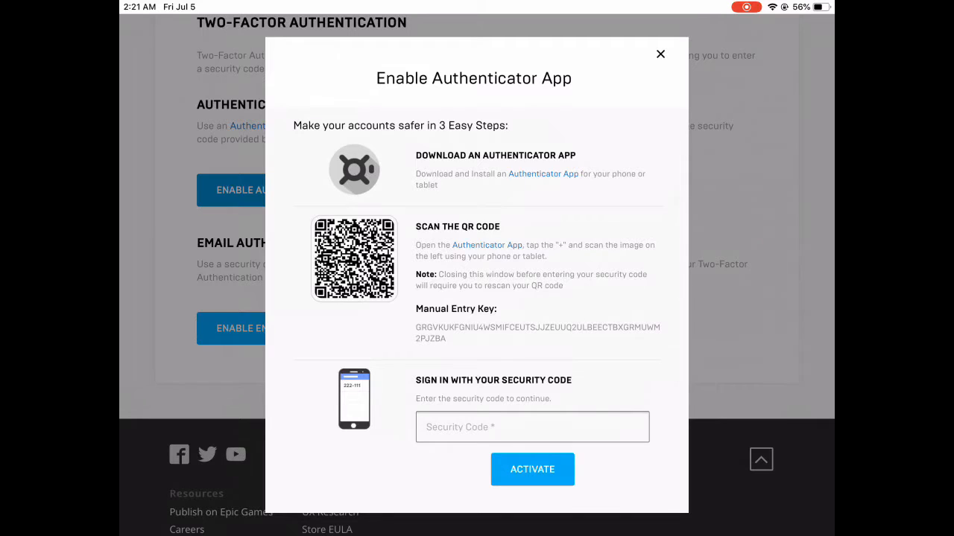
click(661, 54)
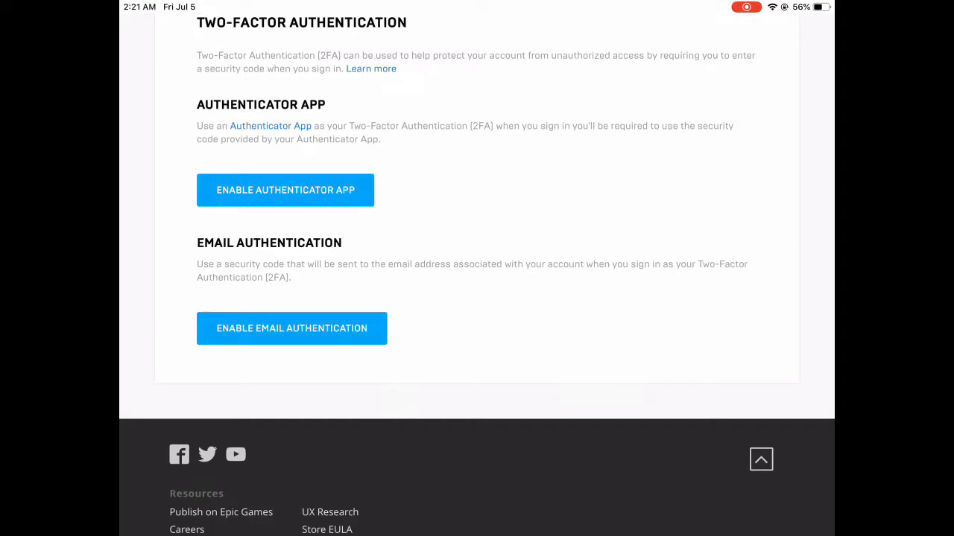
Scroll down and start Enable Email Authentication to bring up the security code dialog.
scroll(down, 3)
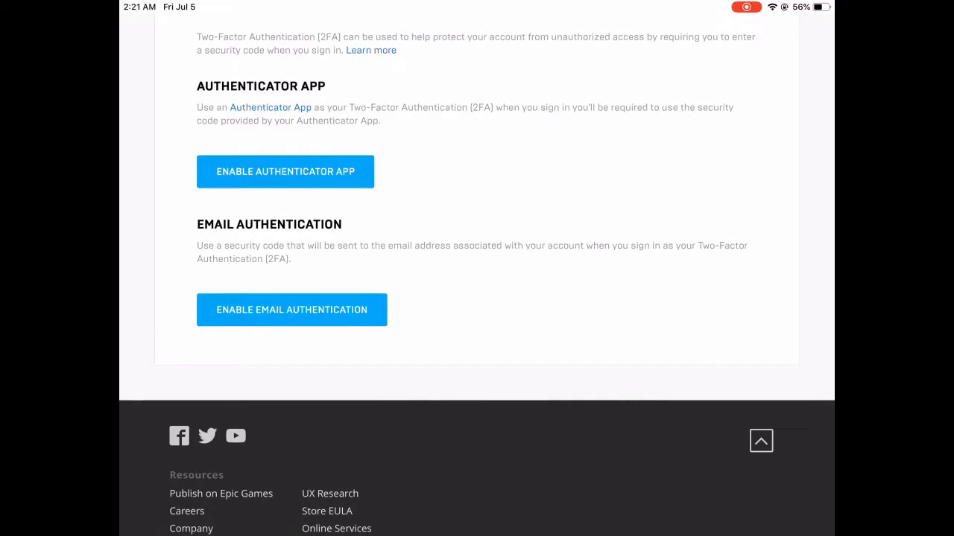
click(291, 310)
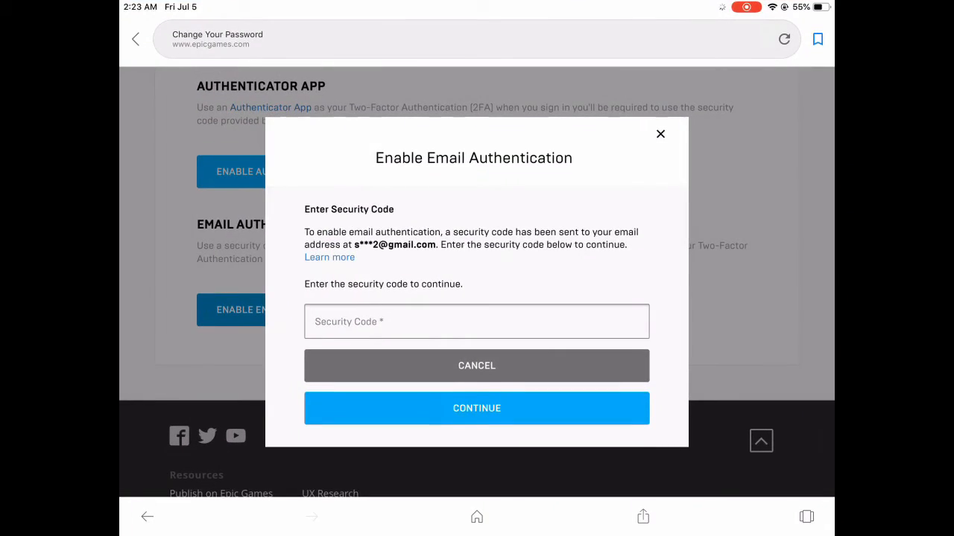
click(476, 321)
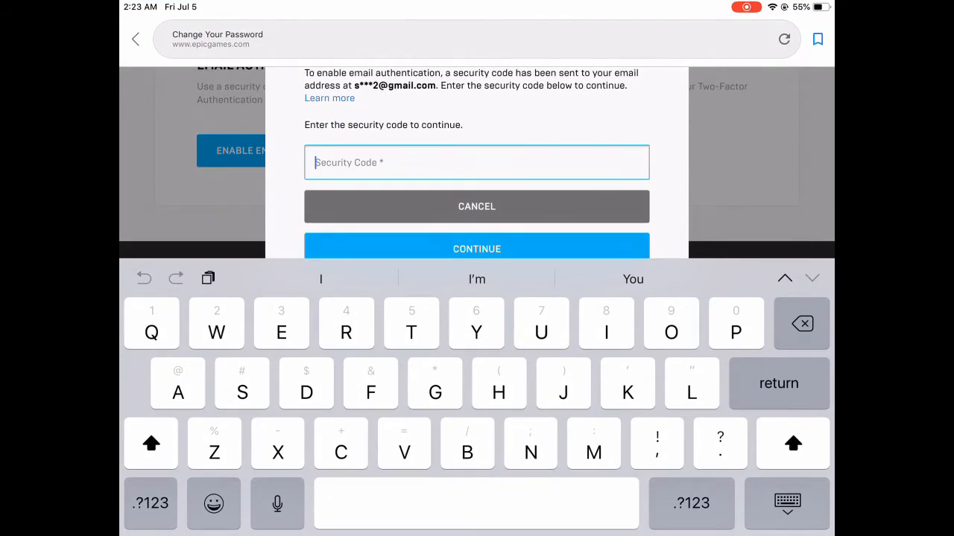
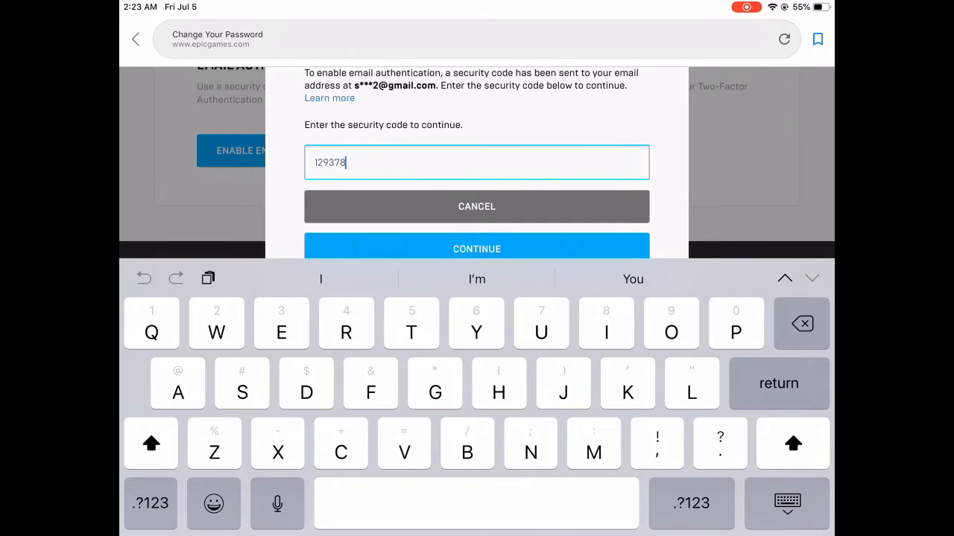
click(476, 249)
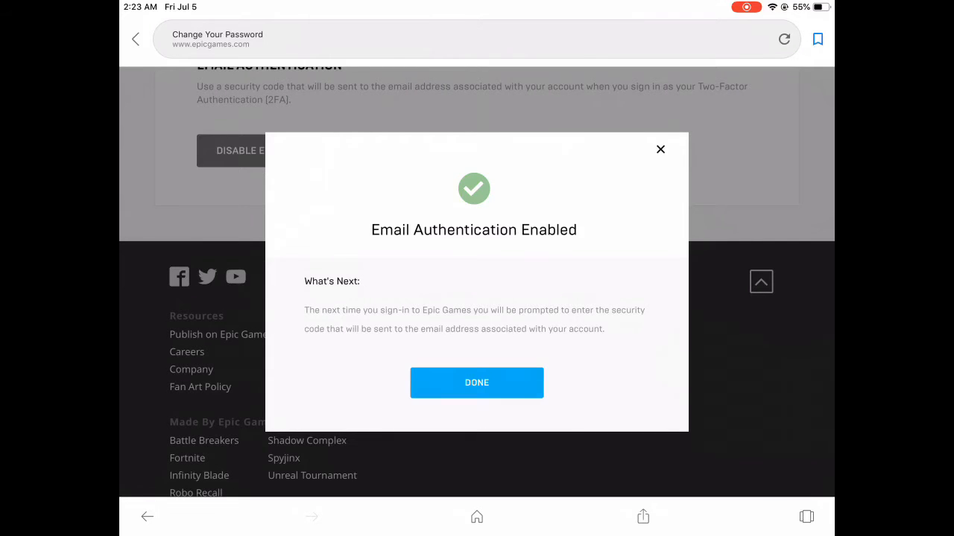
click(476, 382)
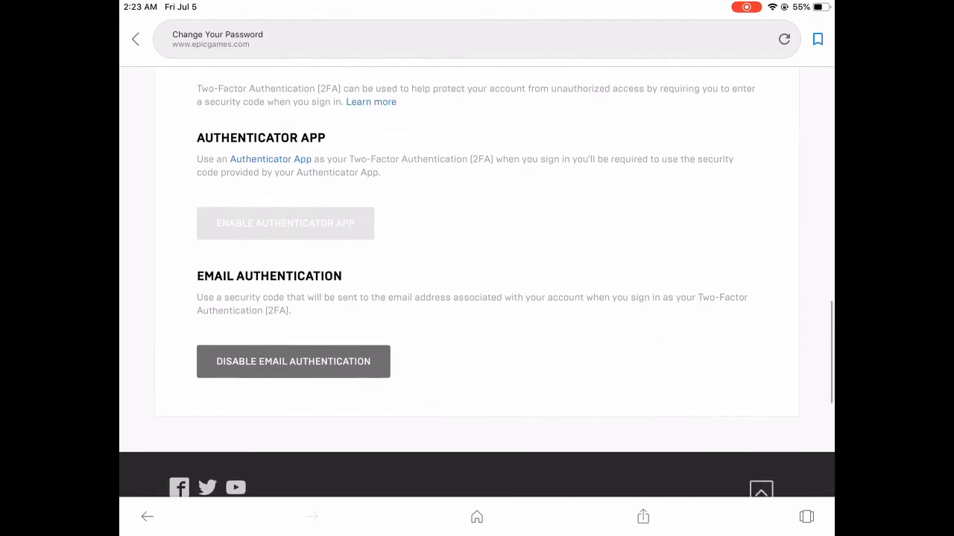
scroll(down, 3)
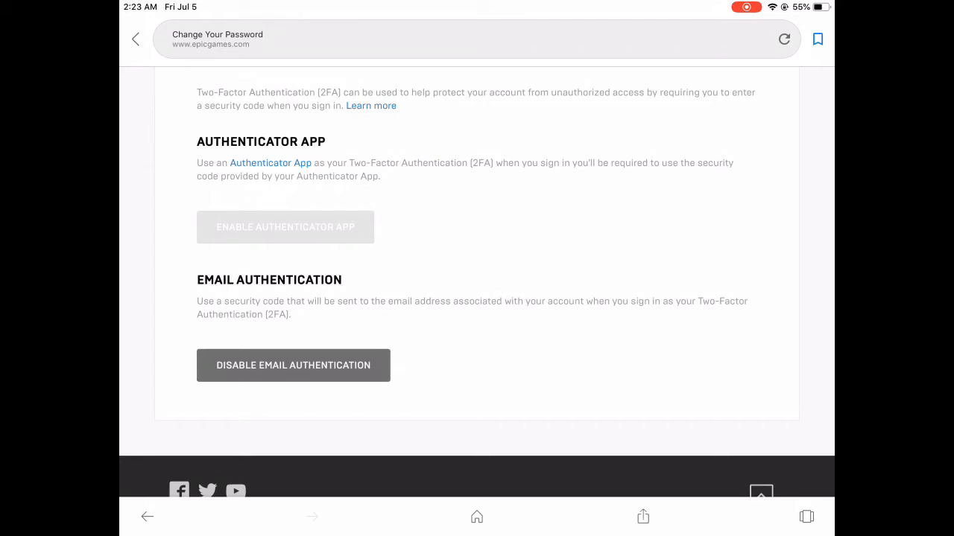